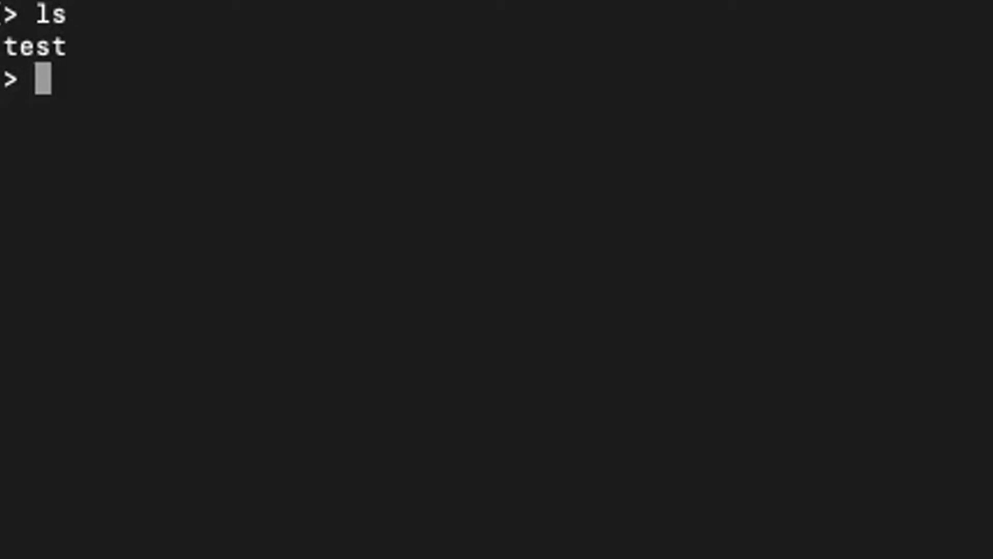
Move up from MyDirectory with cd .. and list the home folder's contents
{"action": "type", "text": "cd"}
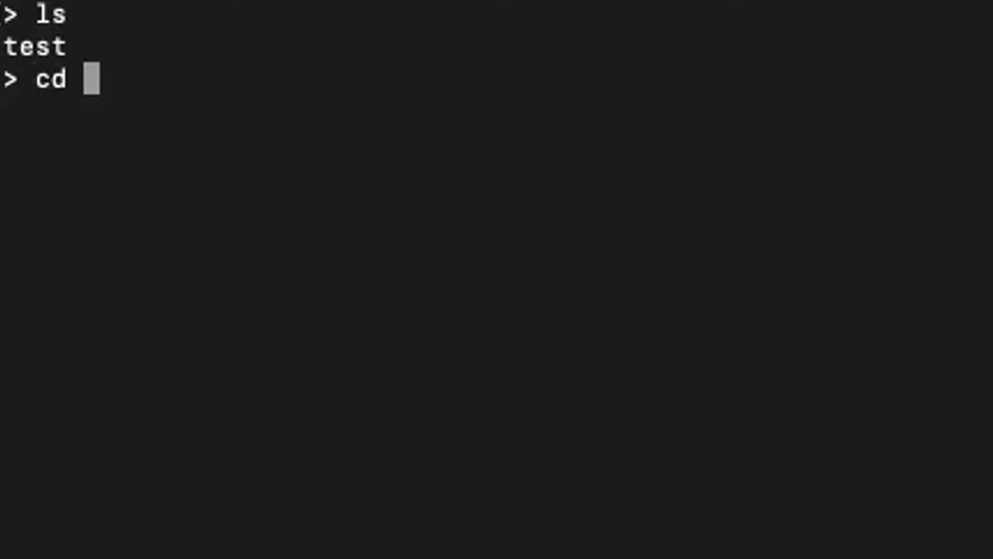
{"action": "key", "text": "Backspace"}
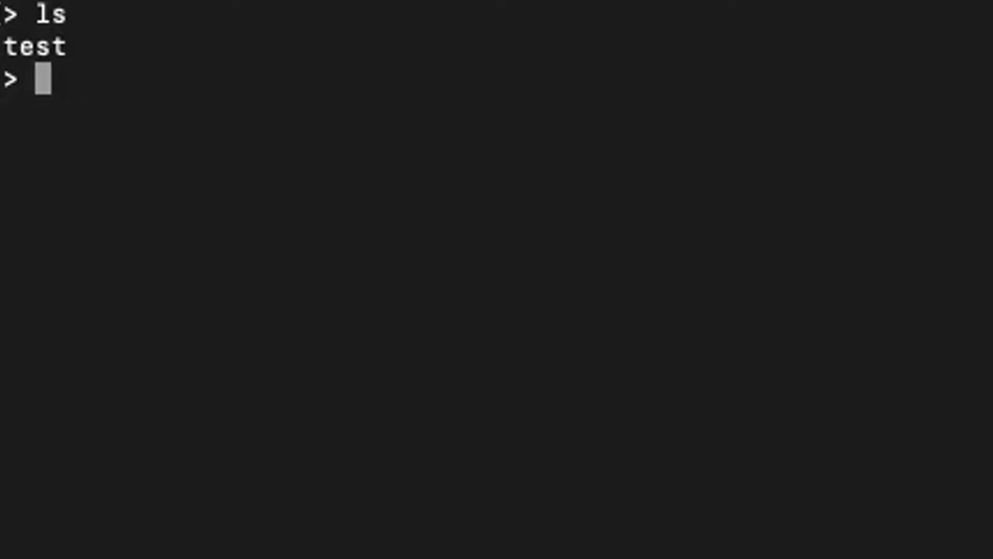
{"action": "type", "text": "cd ."}
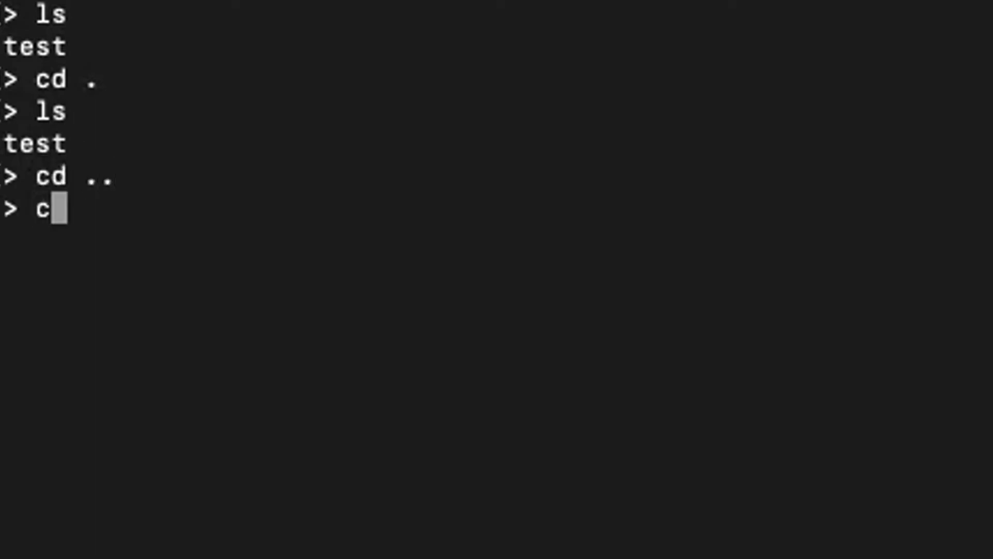
{"action": "type", "text": "s"}
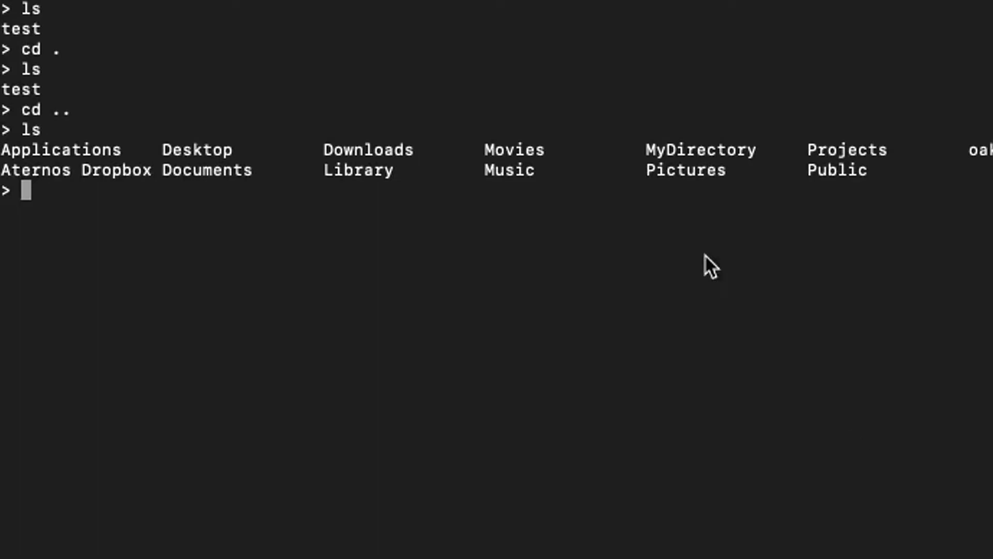
{"action": "mouse_move", "coordinate": [675, 288]}
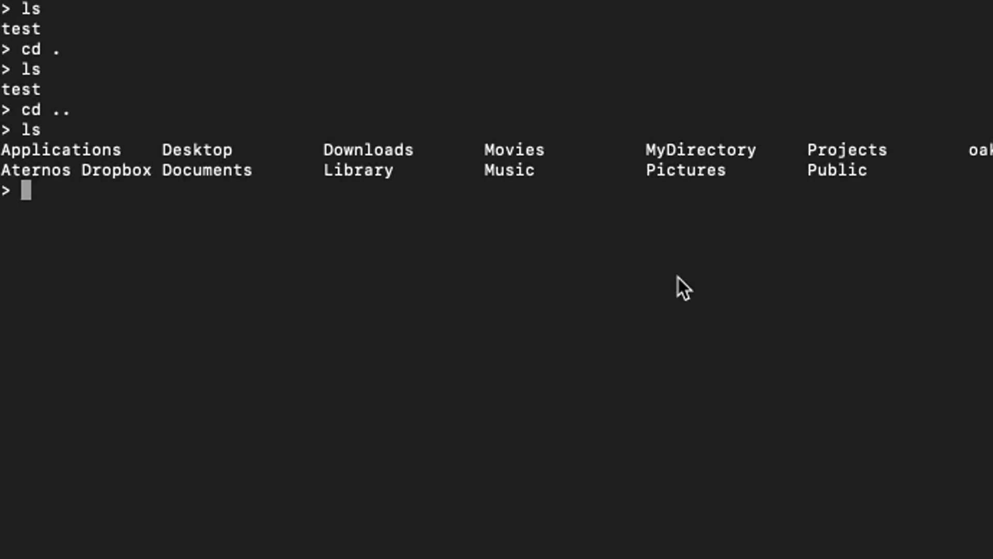
Return into MyDirectory and initialize an empty Git repository with git init
{"action": "type", "text": "cd"}
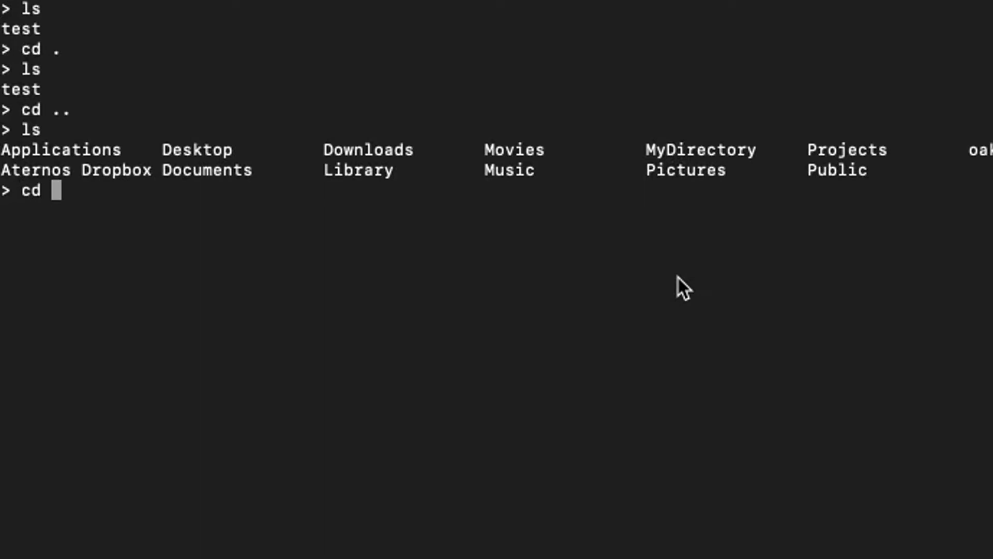
{"action": "type", "text": "MyDirectory"}
{"action": "type", "text": "ls"}
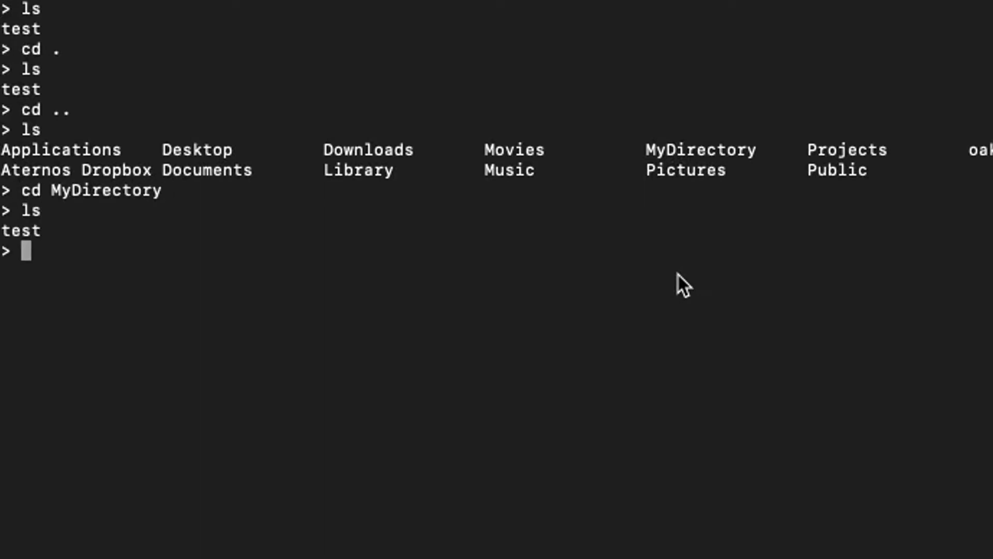
{"action": "type", "text": "git init"}
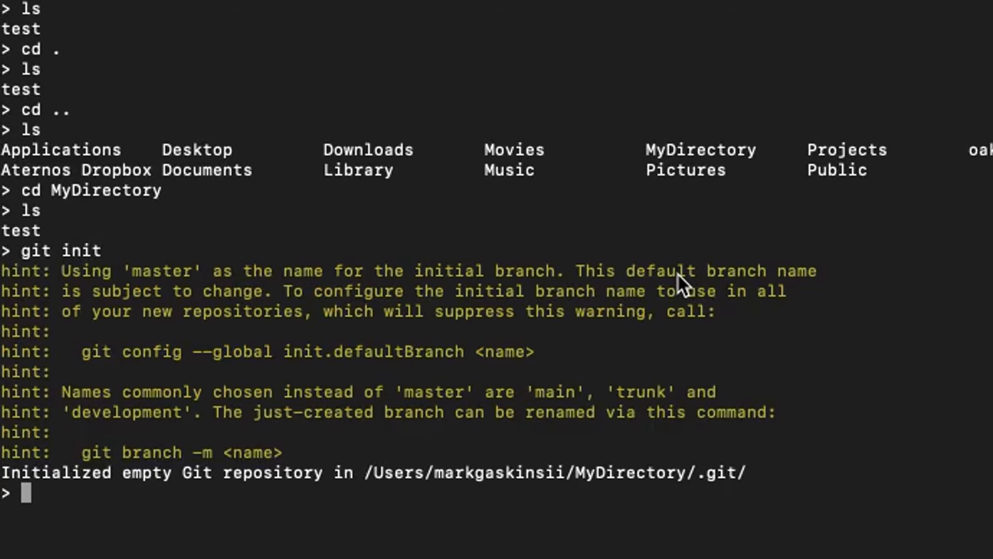
{"action": "type", "text": "rm -rf .git"}
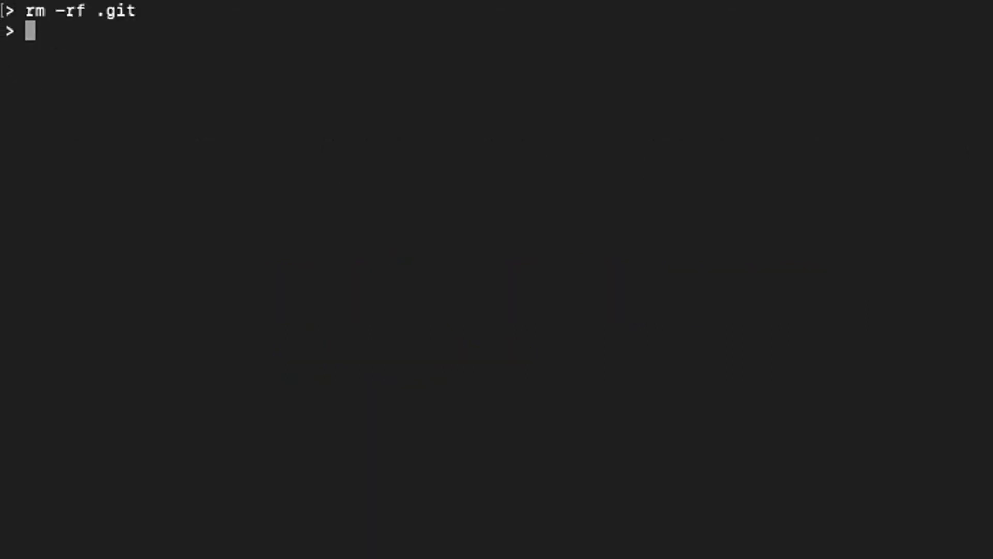
Confirm with ls -la that only test remains, then rerun git init in MyDirectory
{"action": "type", "text": "ls -la"}
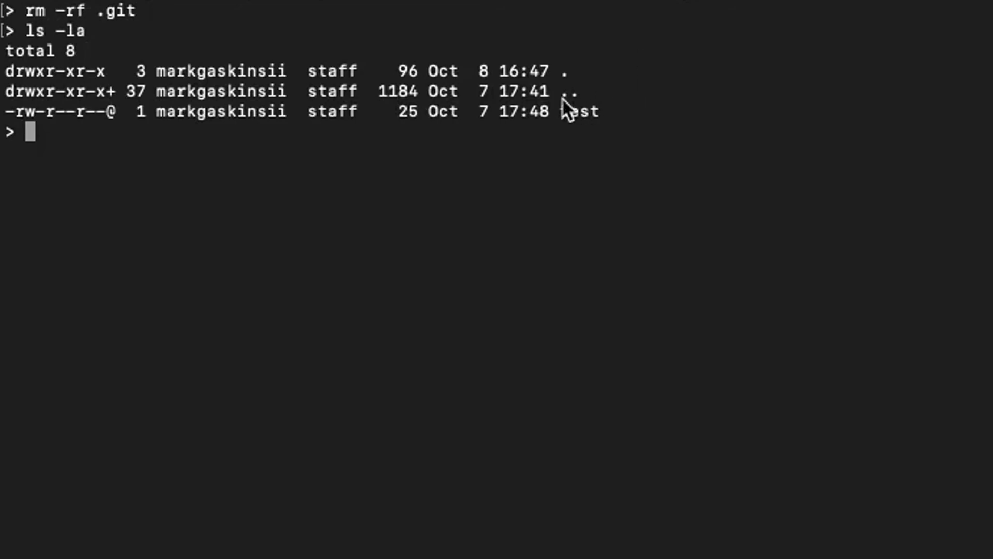
{"action": "type", "text": "git init"}
{"action": "type", "text": "ls -l"}
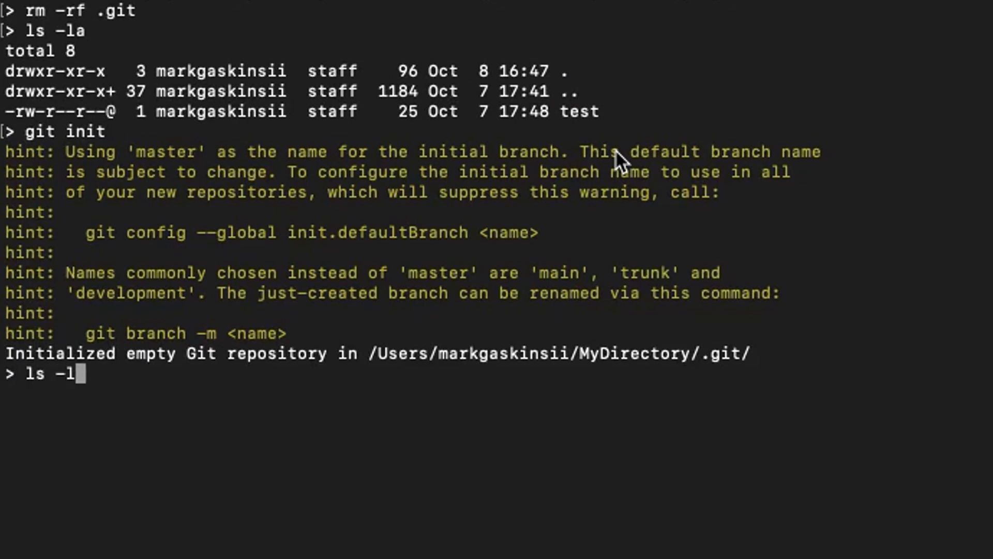
List MyDirectory showing .git beside test, then delete .git with rm -rf .git
{"action": "key", "text": "Enter"}
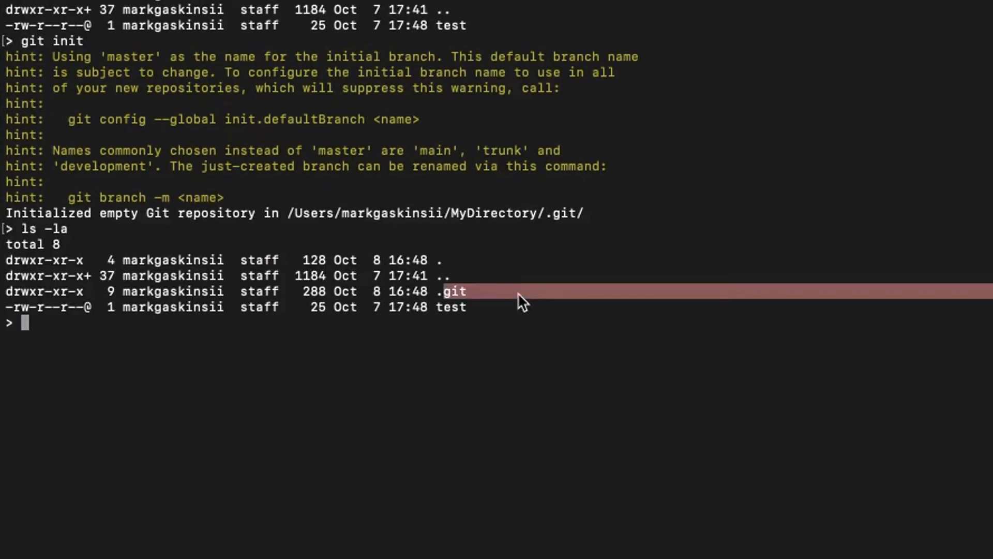
{"action": "type", "text": "ls -la"}
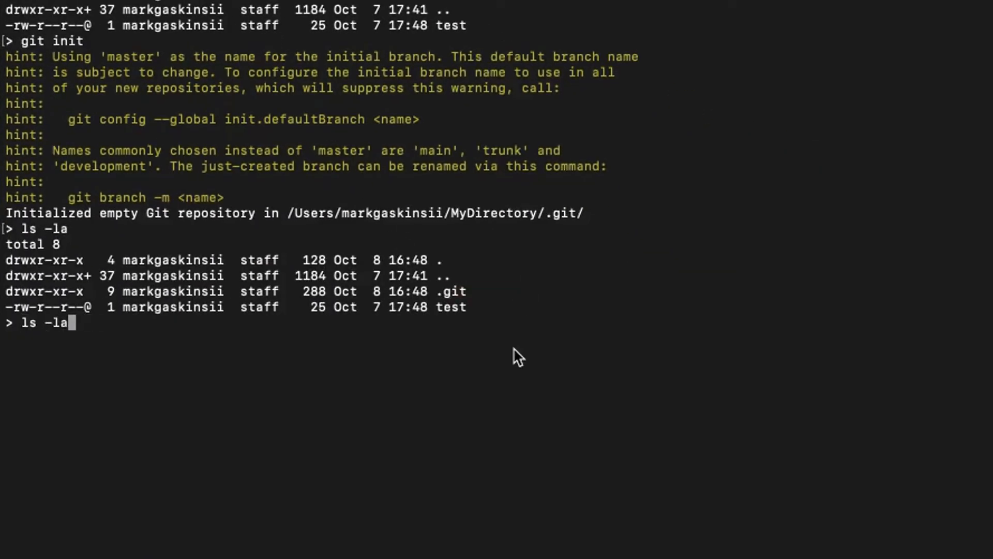
{"action": "type", "text": "rm -rf .git"}
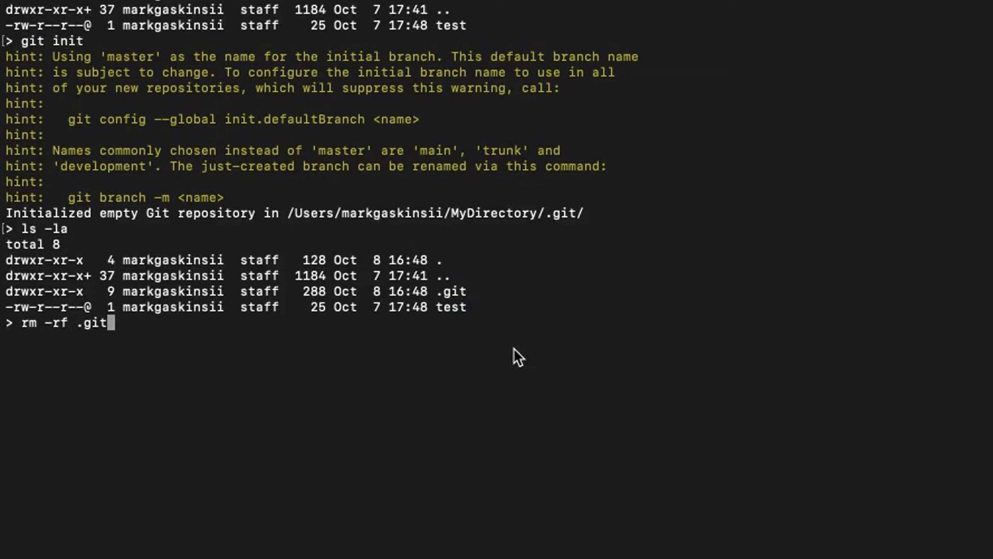
{"action": "key", "text": "Enter"}
{"action": "type", "text": "ls -la"}
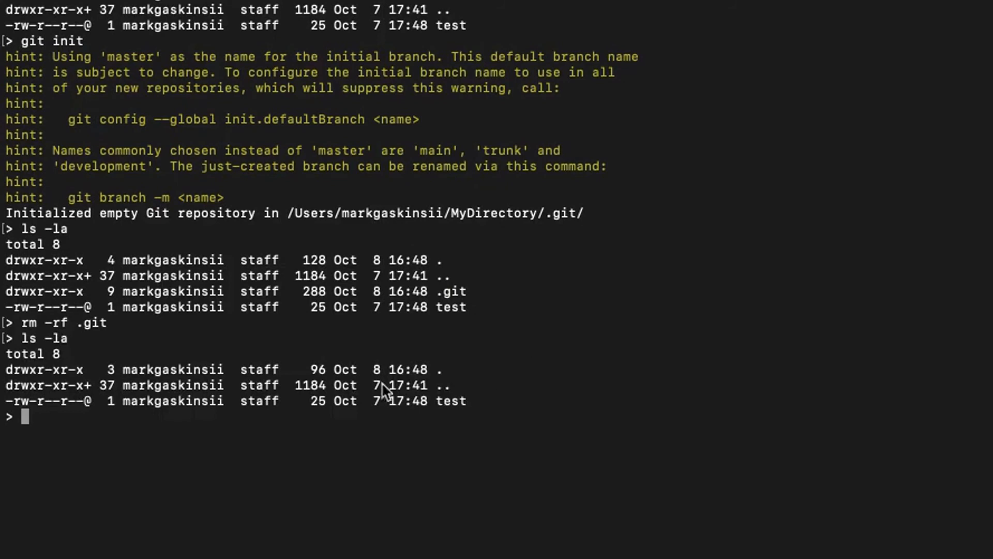
{"action": "mouse_move", "coordinate": [469, 401]}
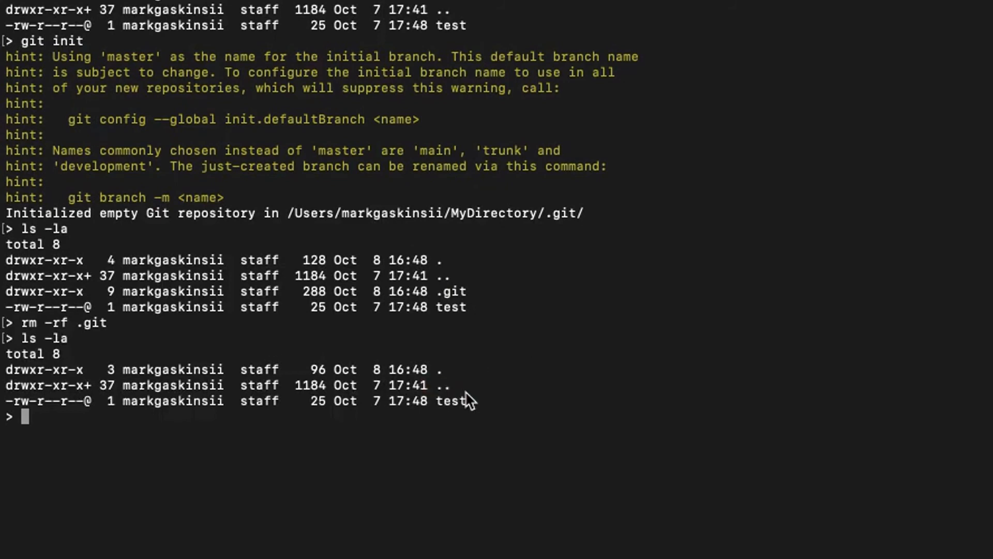